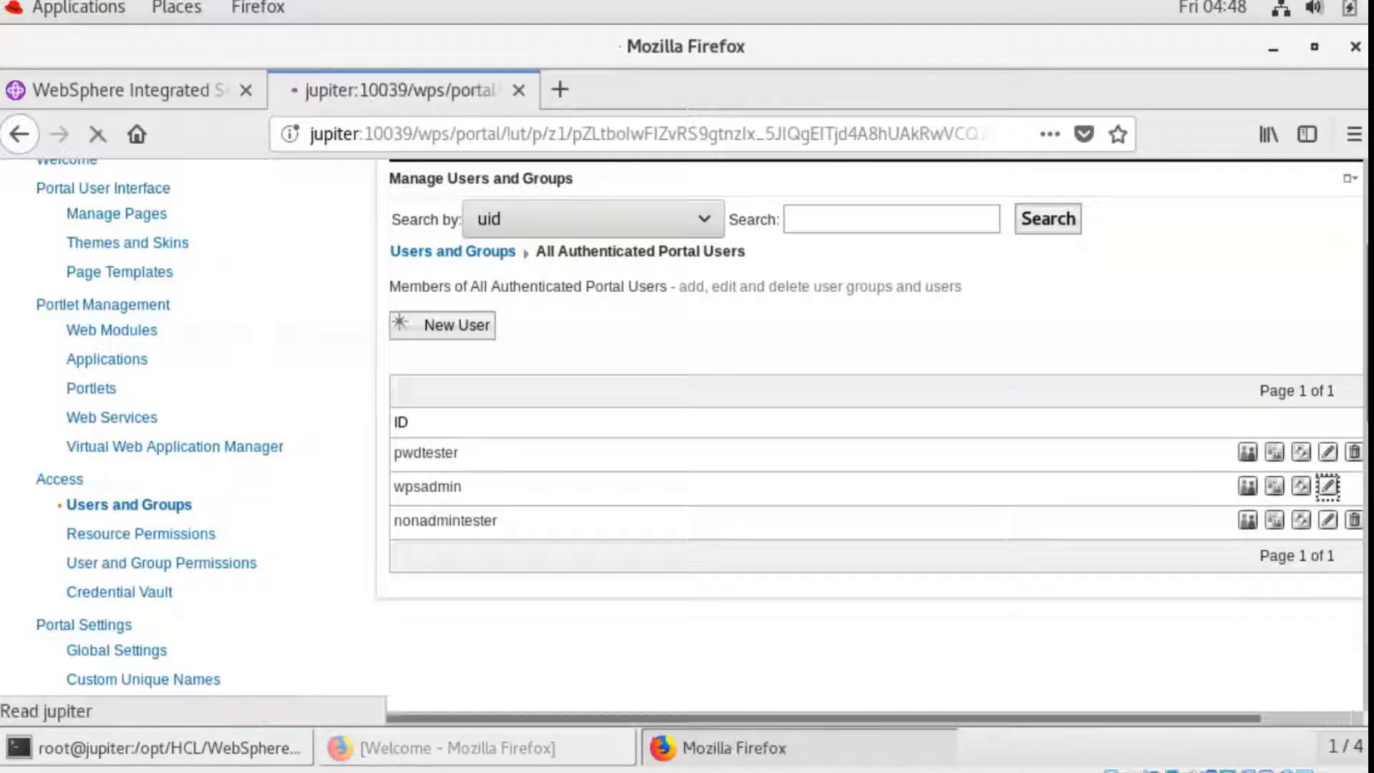
# Review the portal users pwdtester, wpsadmin and nonadmintester, then prepare the ConfigEngine command naming pwdtester
pyautogui.click(1327, 487)
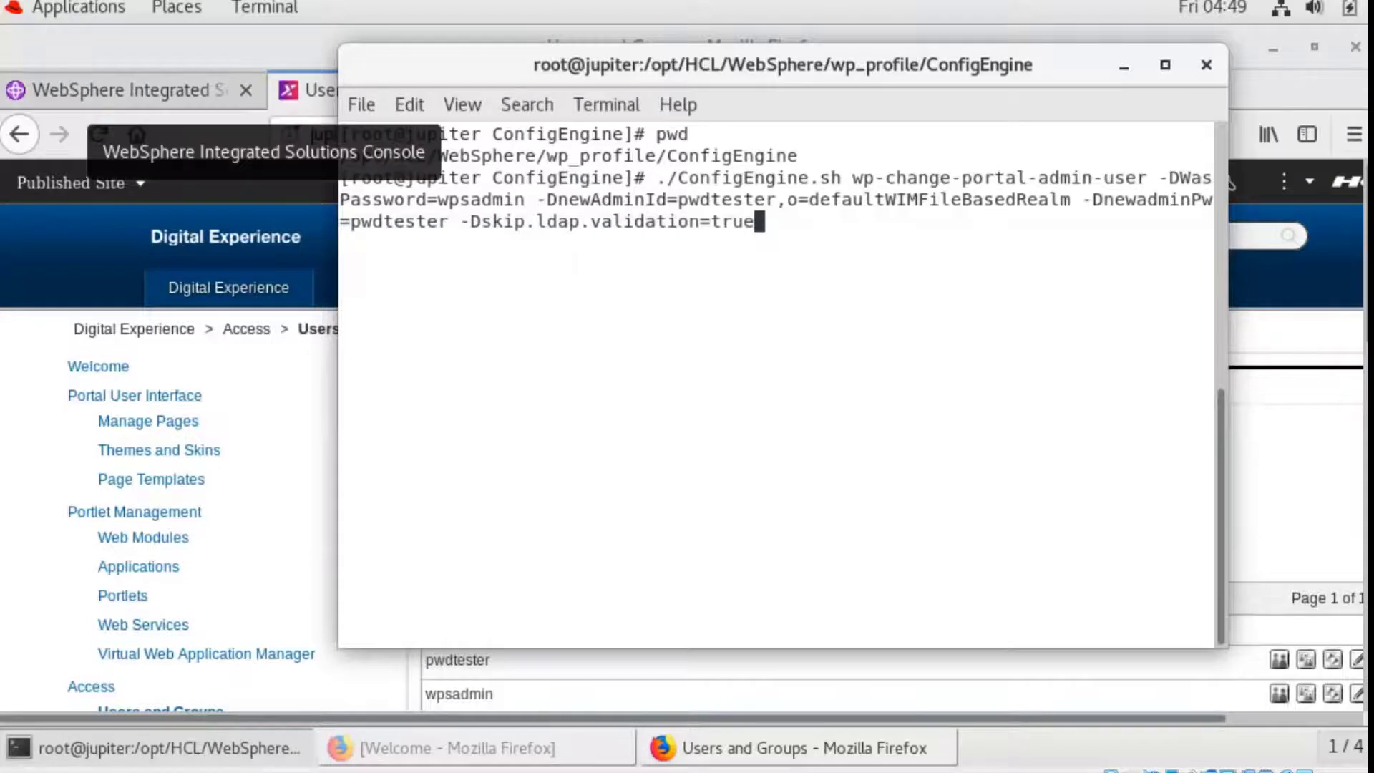
# Show the console's Manage Users page listing pwdtester, portaladmin and secondadmin
pyautogui.click(793, 747)
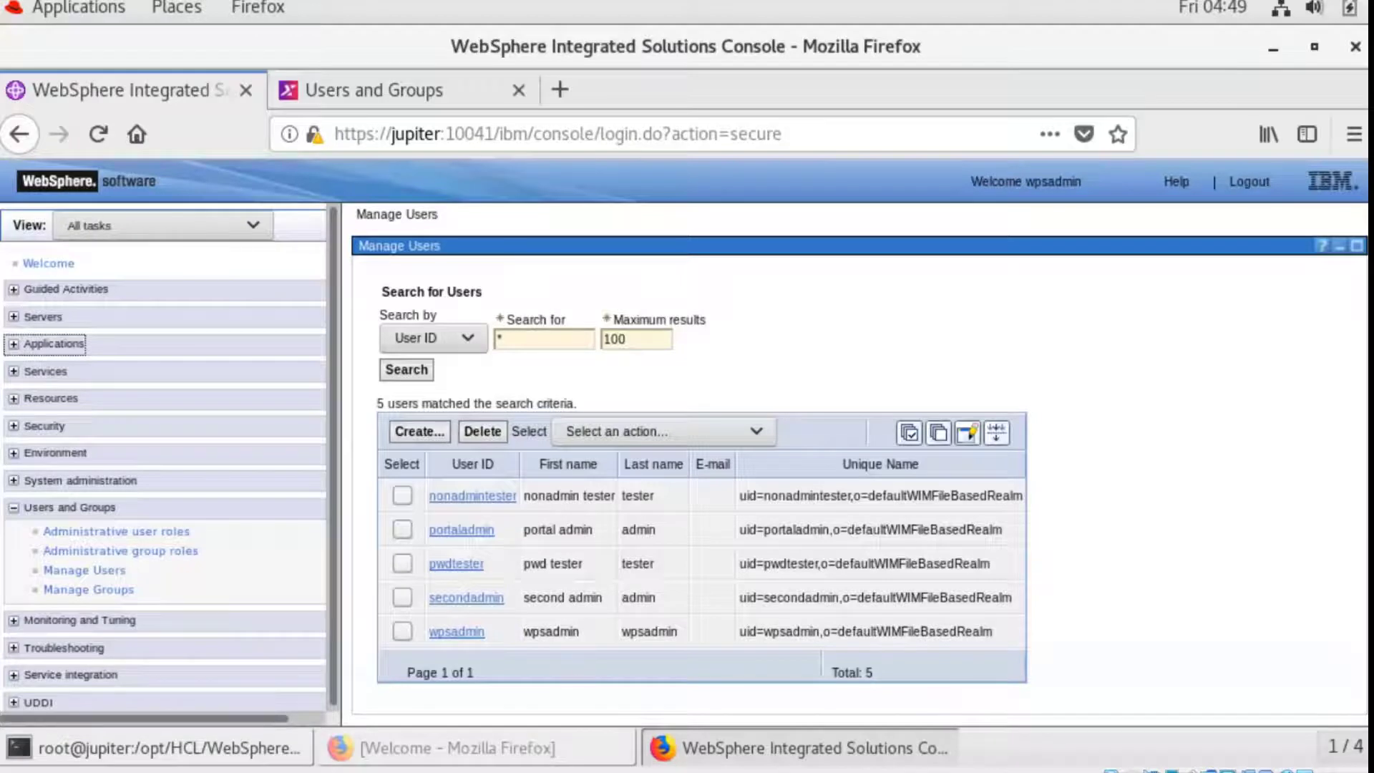
# Run wp-change-portal-admin-user for pwdtester until the terminal shows BUILD SUCCESSFUL
pyautogui.doubleClick(868, 529)
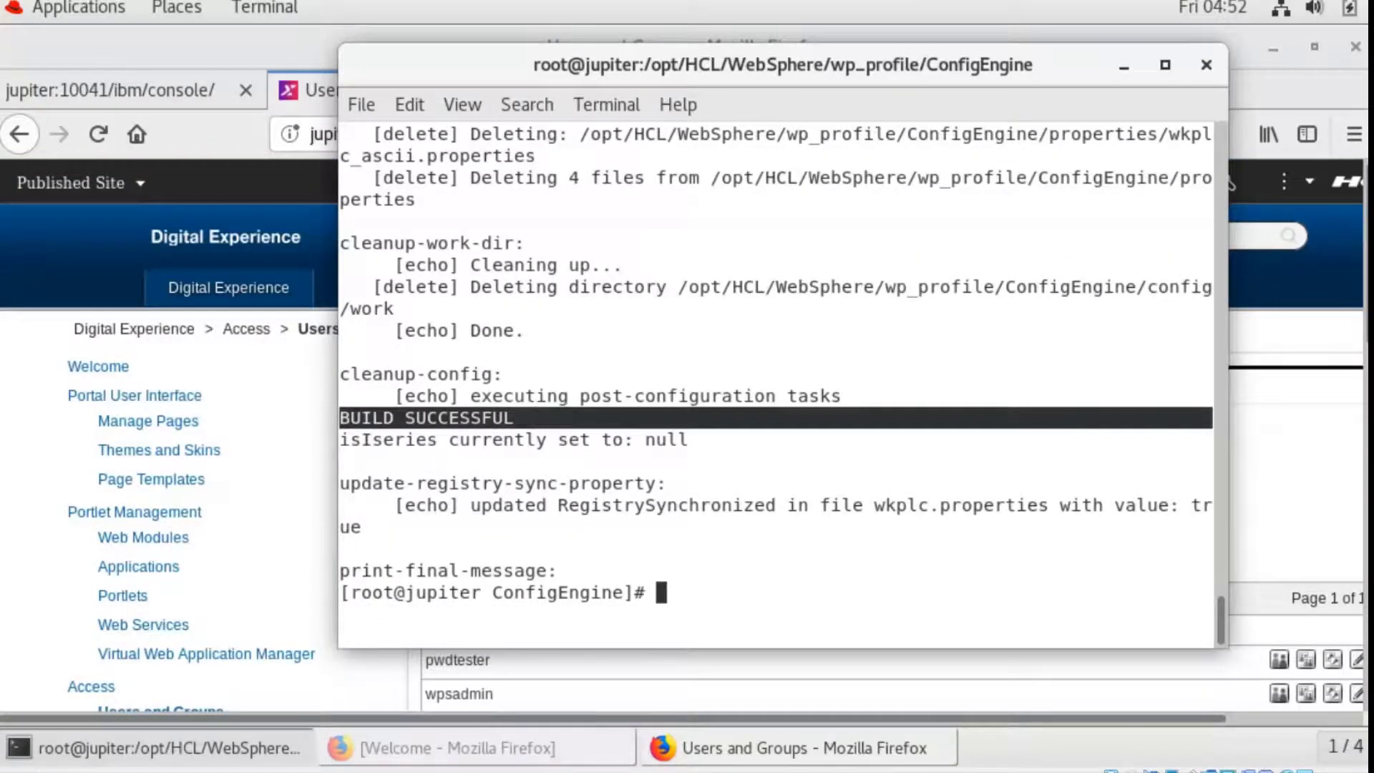
# Return to the portal Welcome page and open the Log In form
pyautogui.click(796, 747)
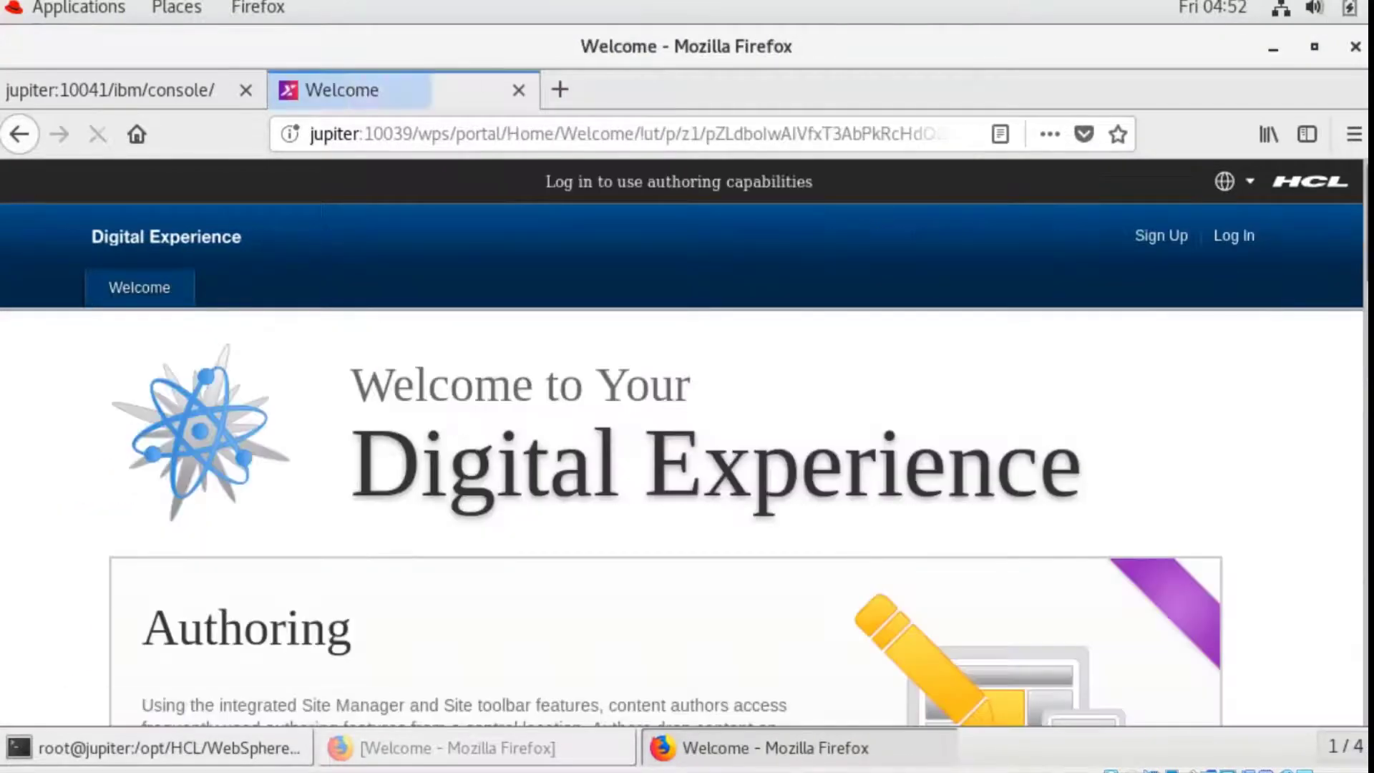
pyautogui.click(1232, 235)
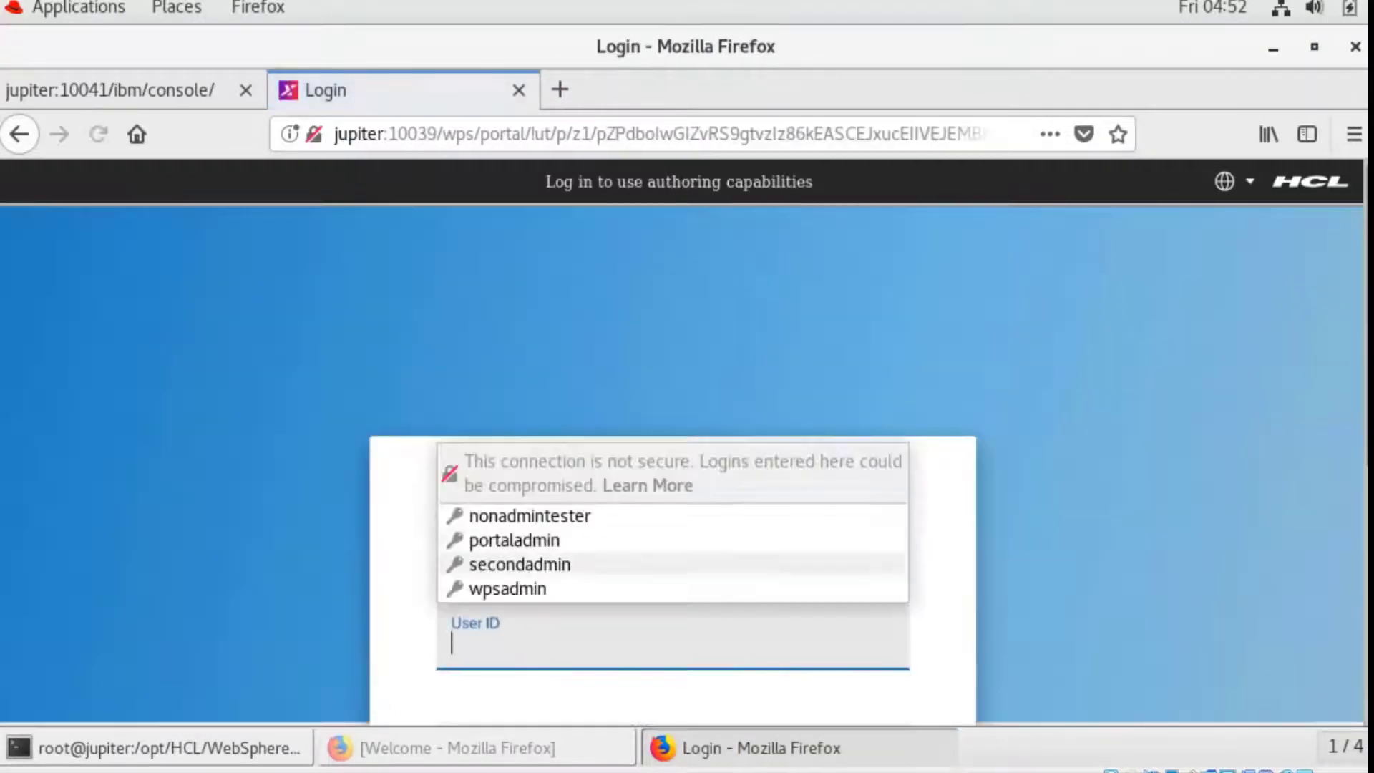